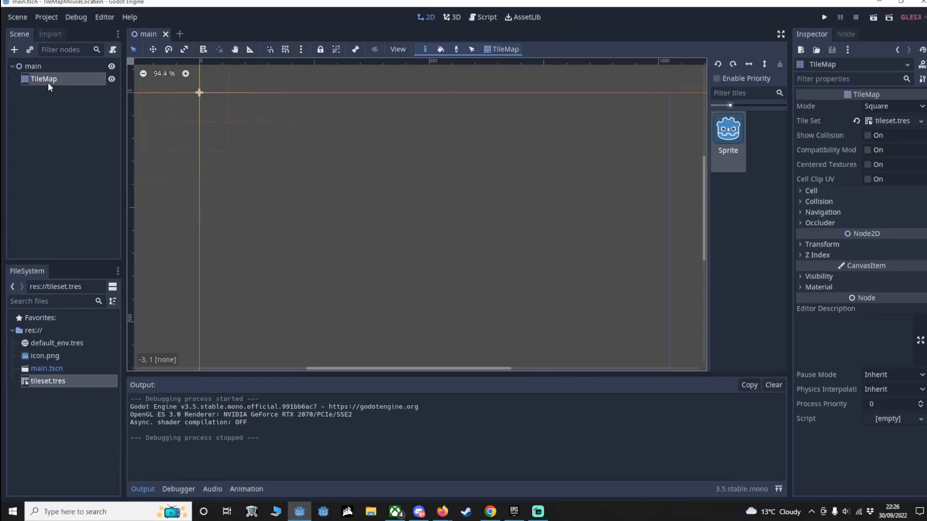
Step: Paint Godot-icon tiles onto several cells across the tile map
click(449, 195)
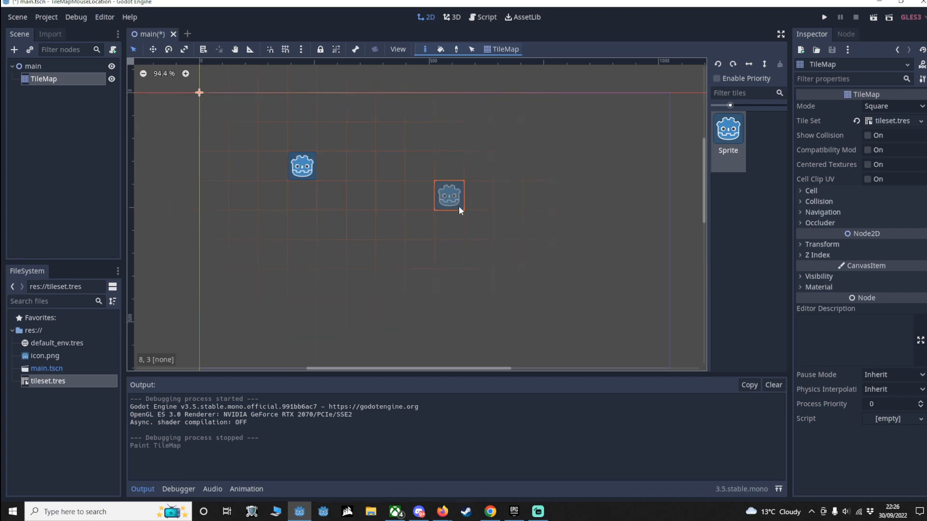
click(360, 283)
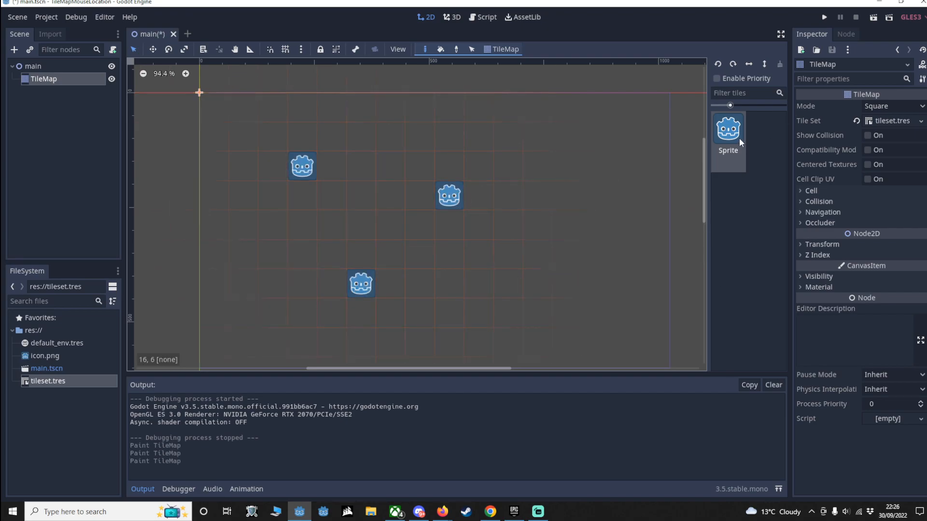
click(448, 224)
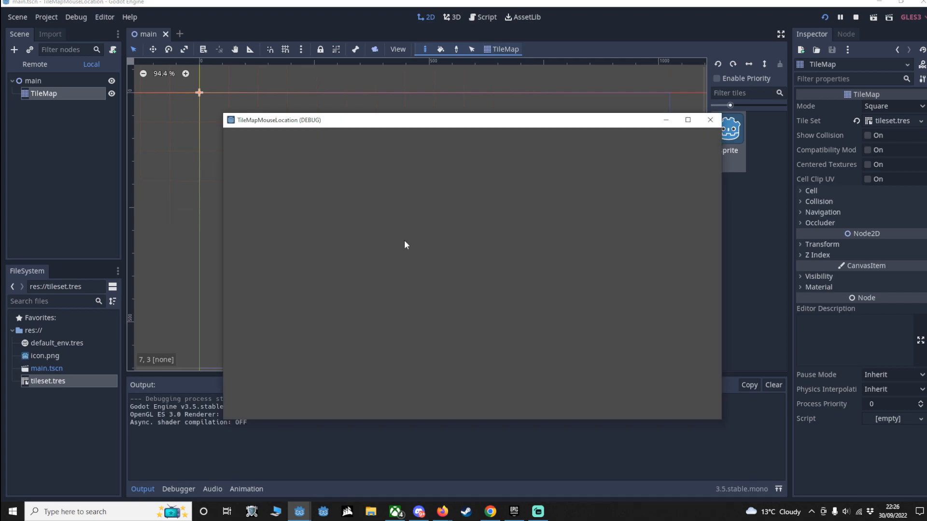
mouse_move(395, 234)
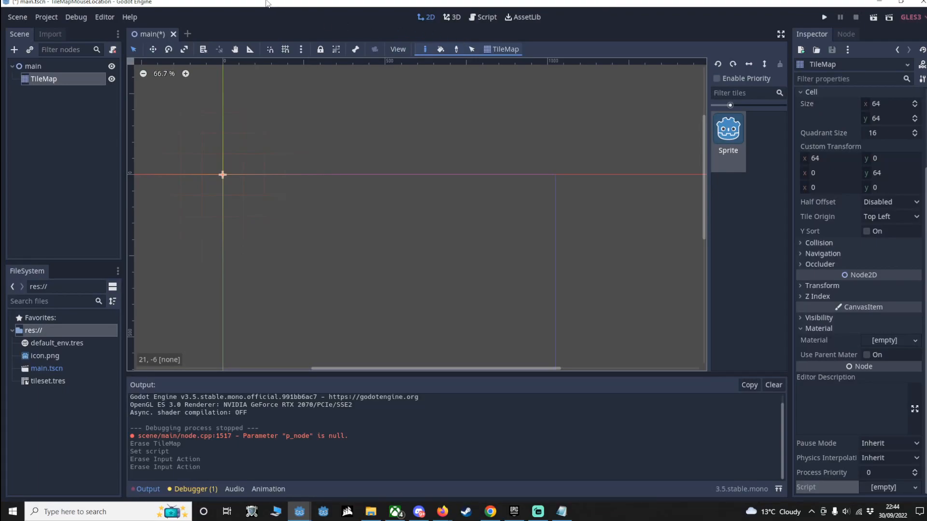
click(254, 163)
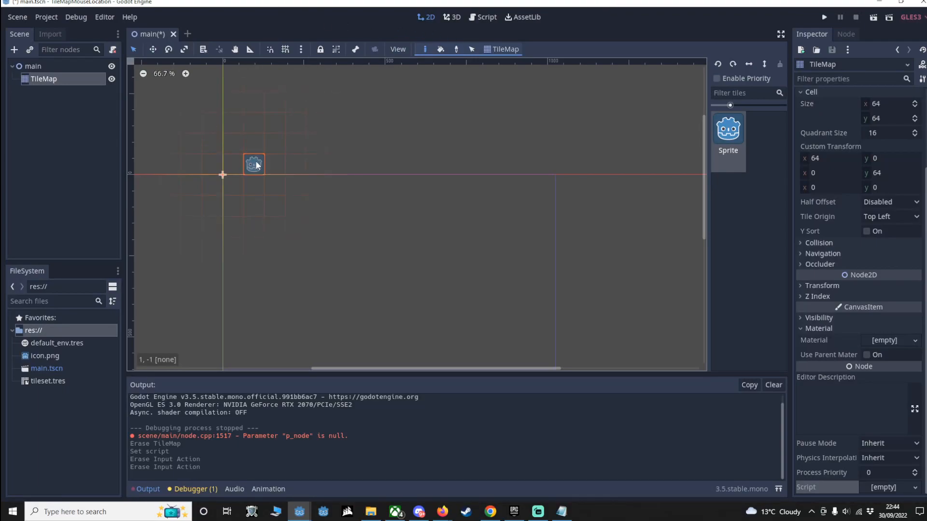
click(295, 122)
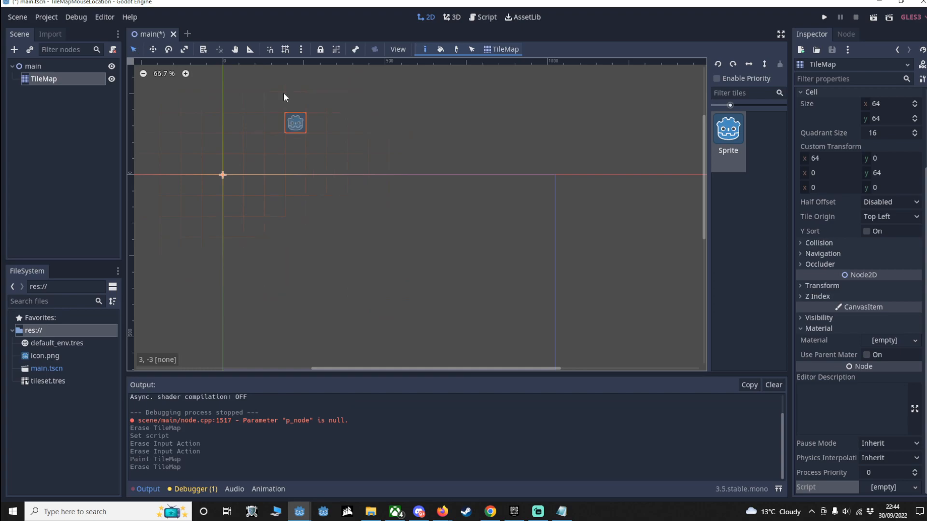
click(46, 16)
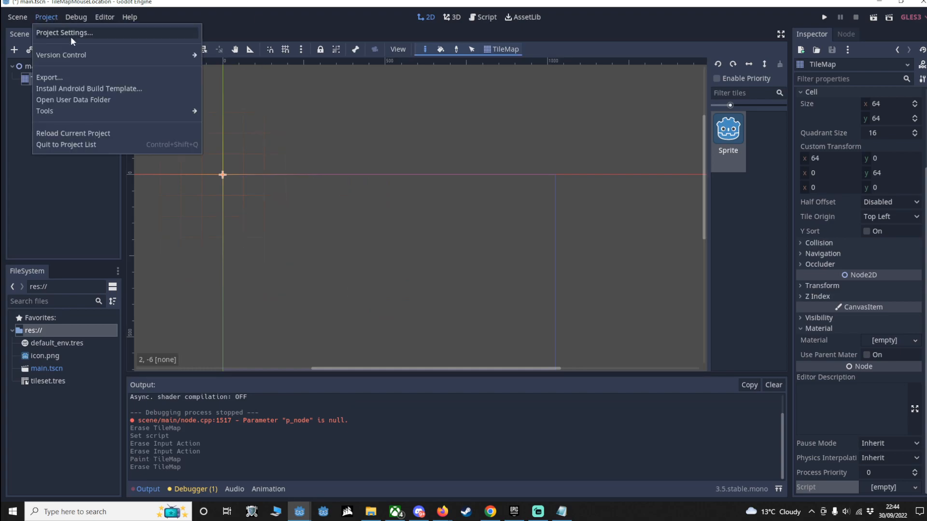
Step: Add mb_left and mb_right input actions bound to the left and right mouse buttons
click(64, 32)
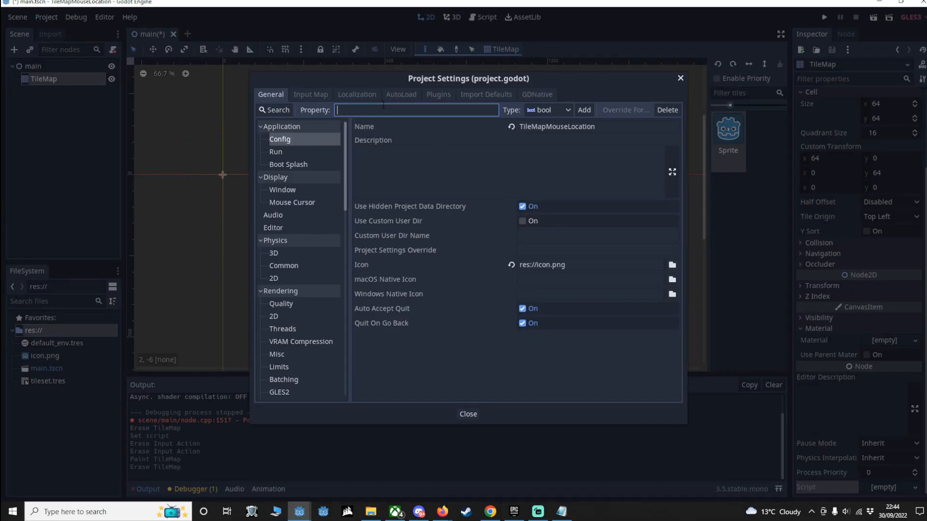
click(310, 95)
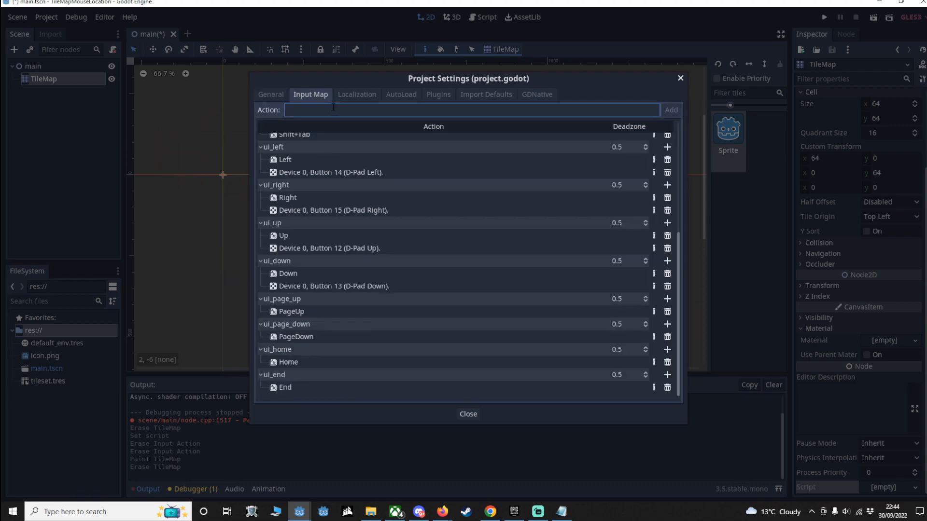
text(mb_)
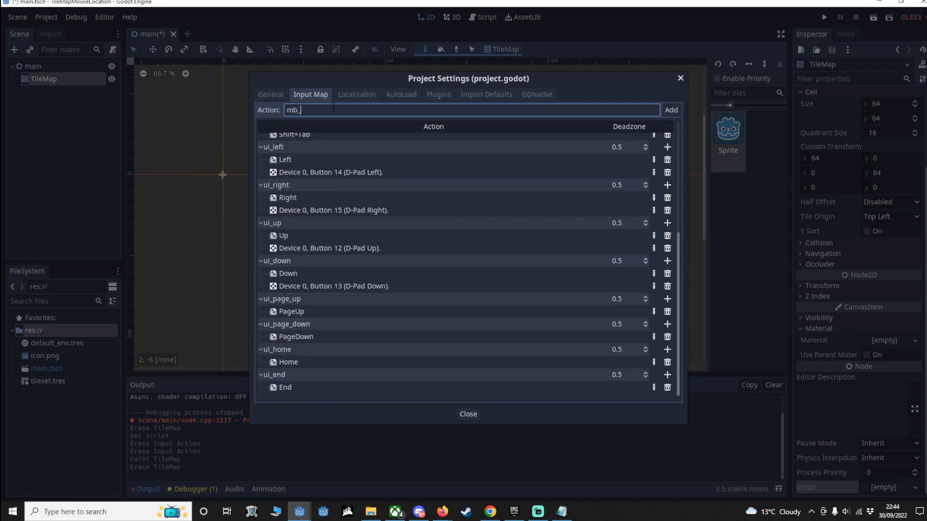
click(671, 110)
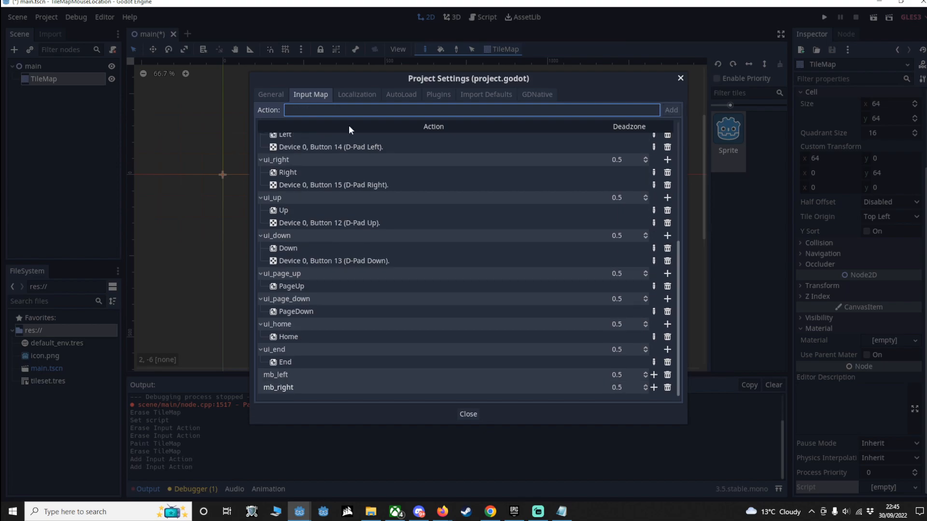
click(653, 375)
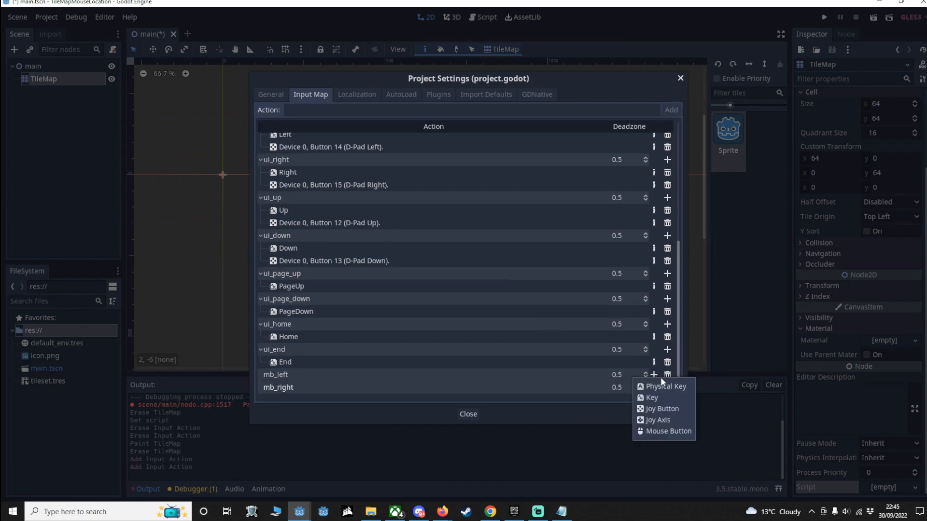
click(669, 431)
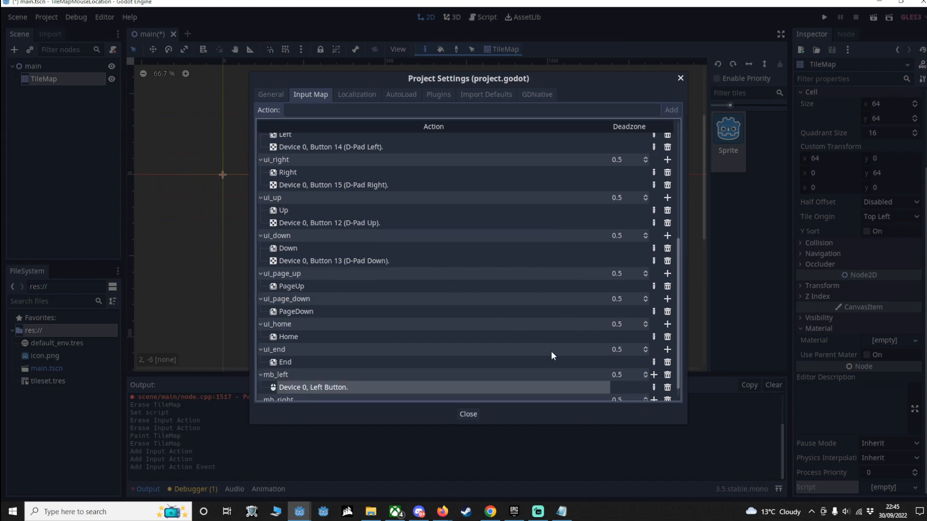
click(653, 387)
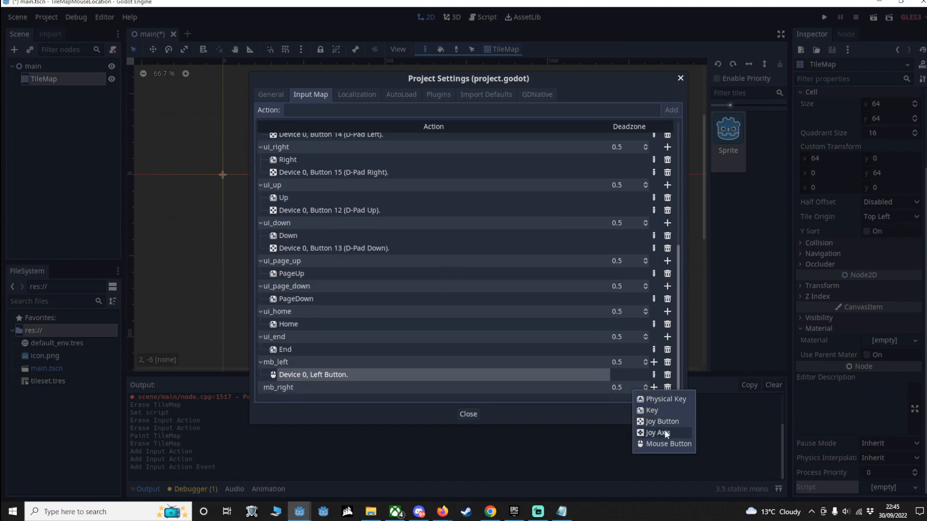
click(669, 443)
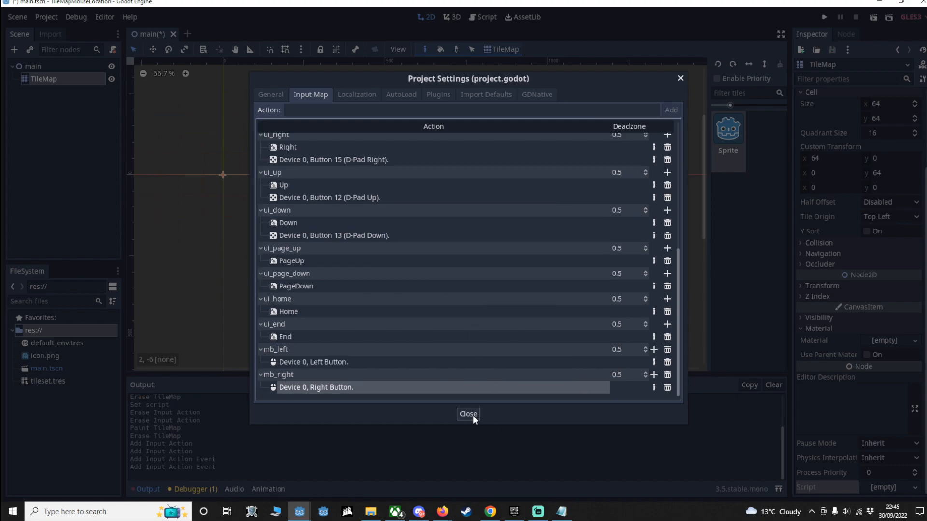
Step: Close Project Settings and attach a new TileMap.gd script to the TileMap node
click(468, 413)
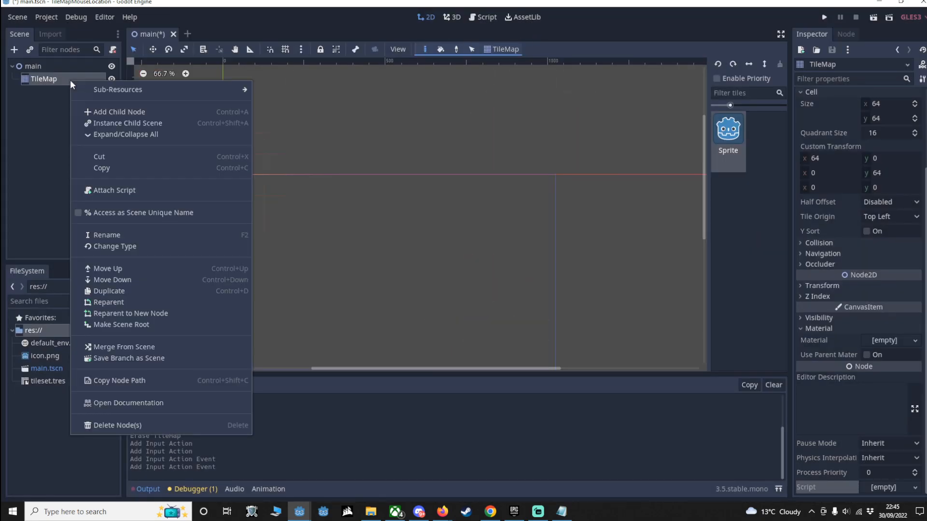
click(113, 190)
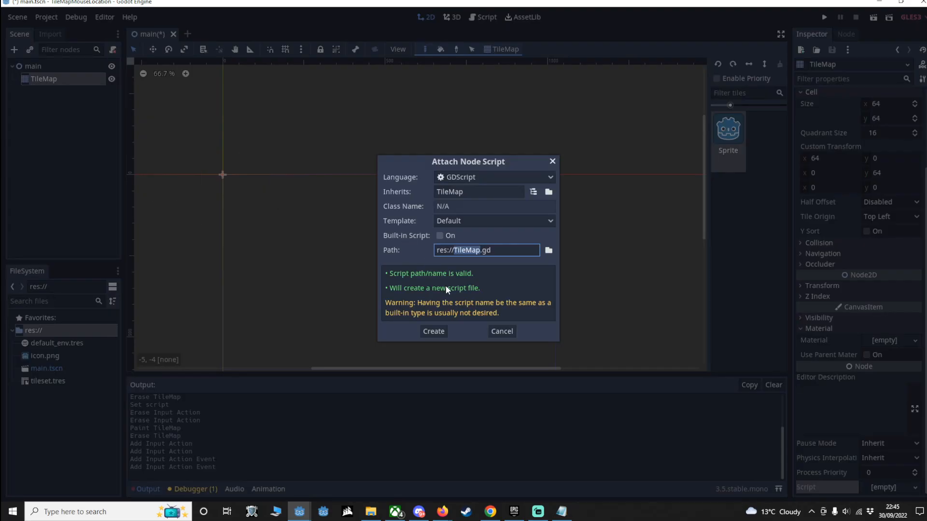
click(433, 331)
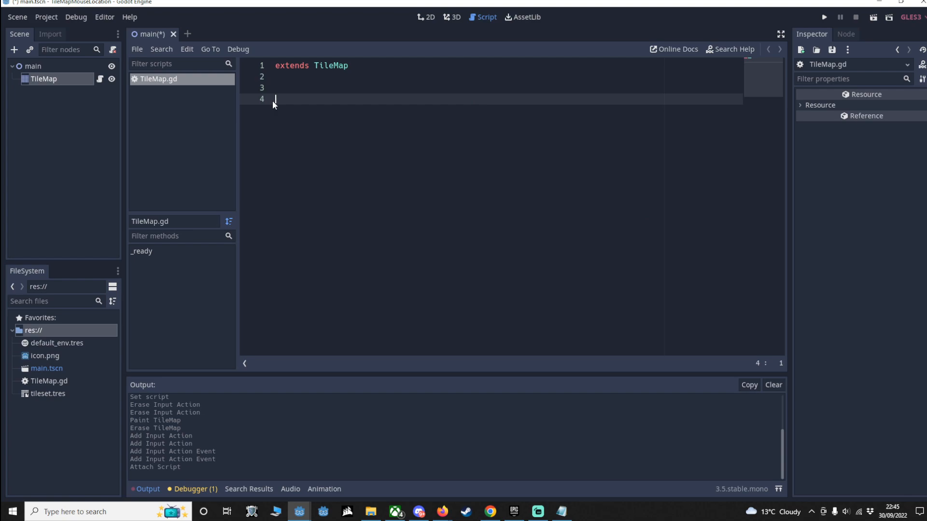
Step: Write func _physics_process(delta) with an if check on the mb_left action
text(func)
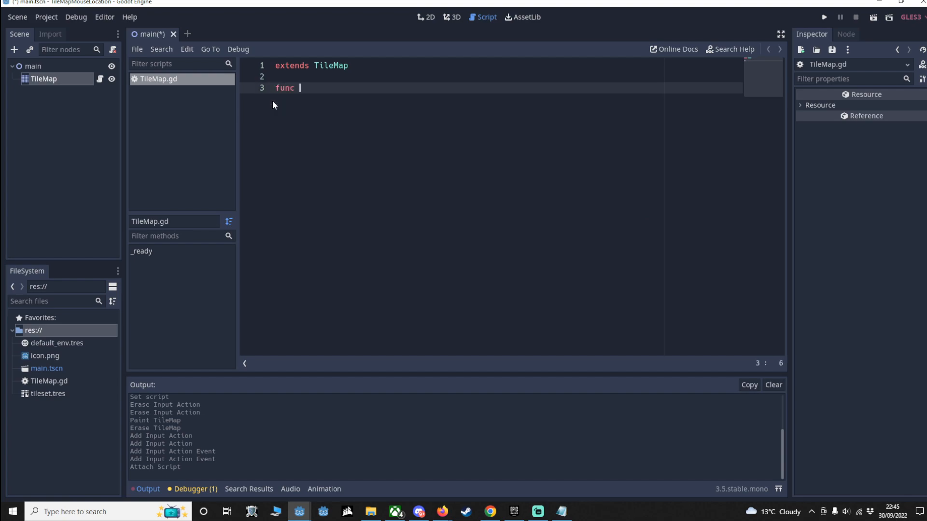
text(_physics_process(delta):)
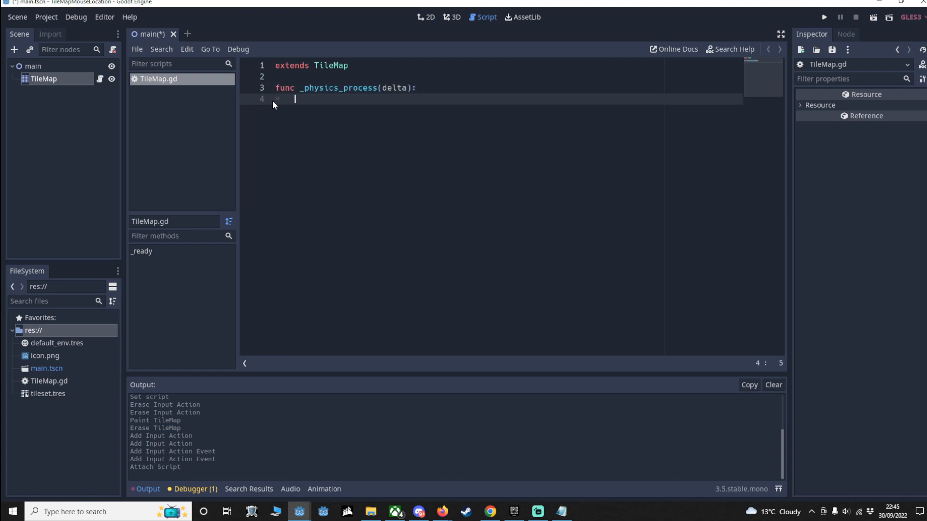
text(if)
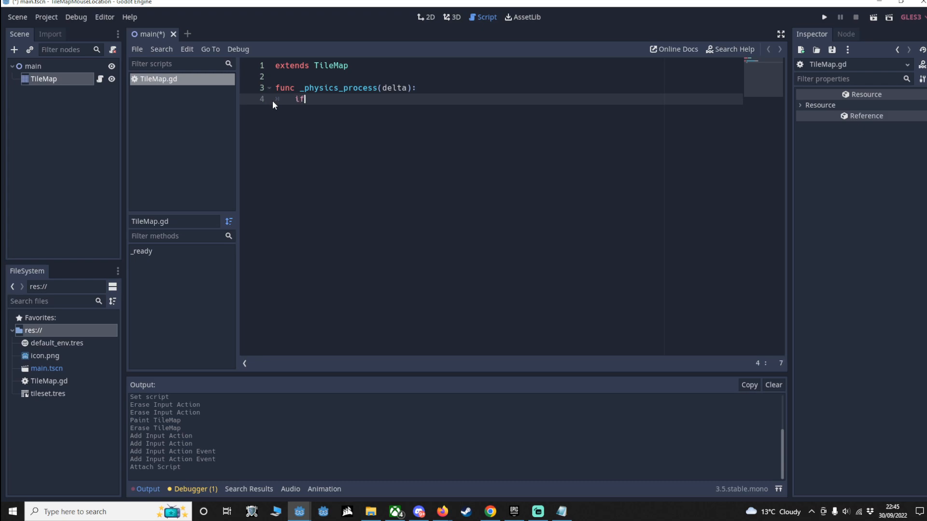
text((Input.is_action_just_pressed()
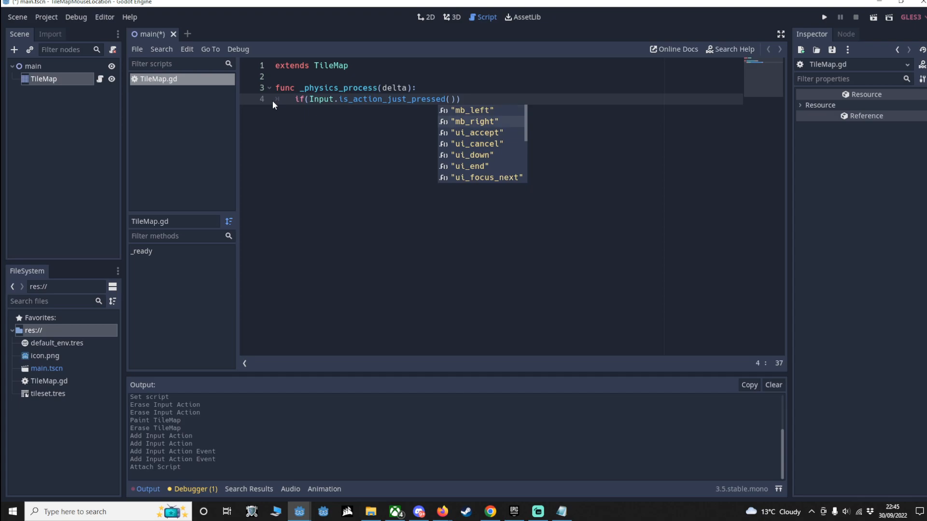
click(474, 111)
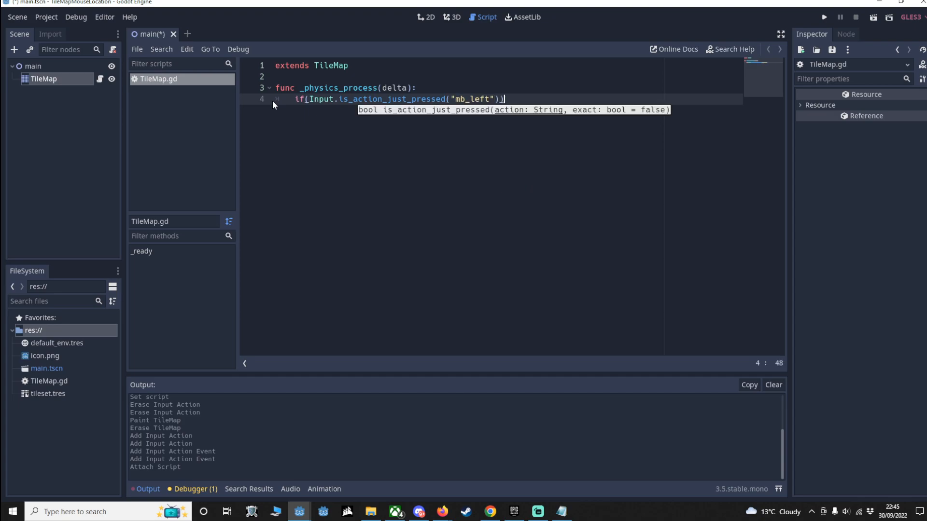
text(:)
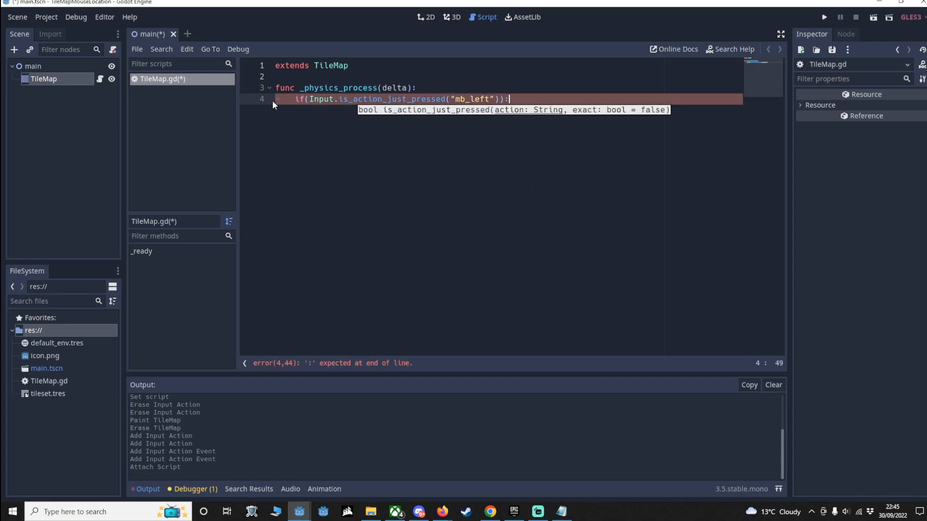
Step: Store the tile under the mouse using world_to_map(get_global_mouse_position())
text(var tile : Vector2)
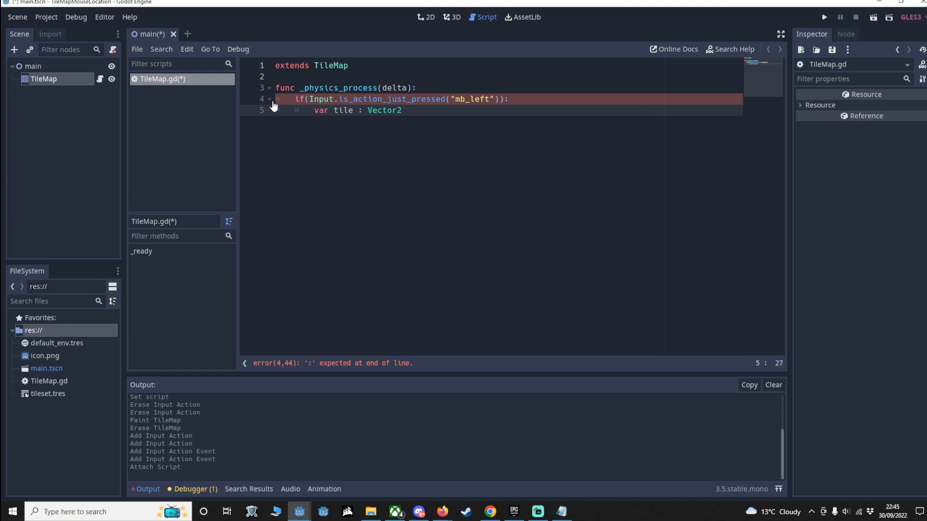
text(= wor)
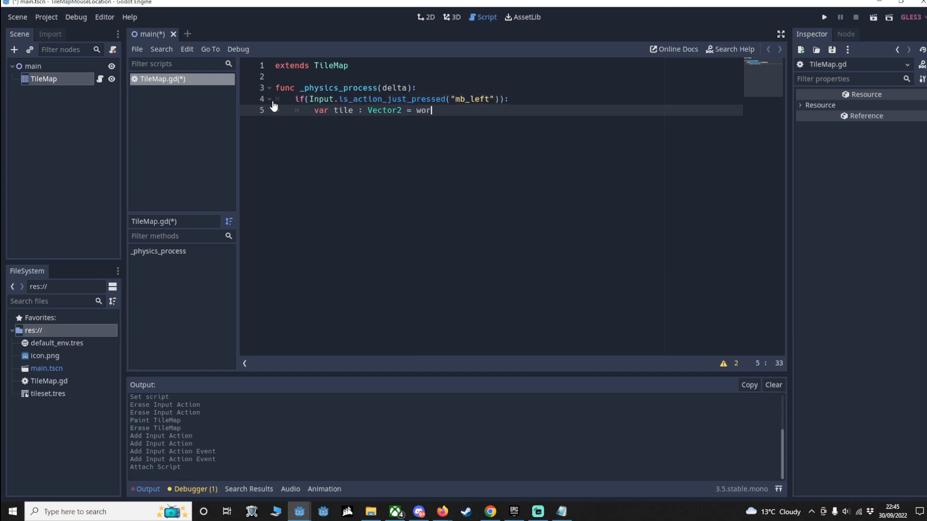
text(ld_to_)
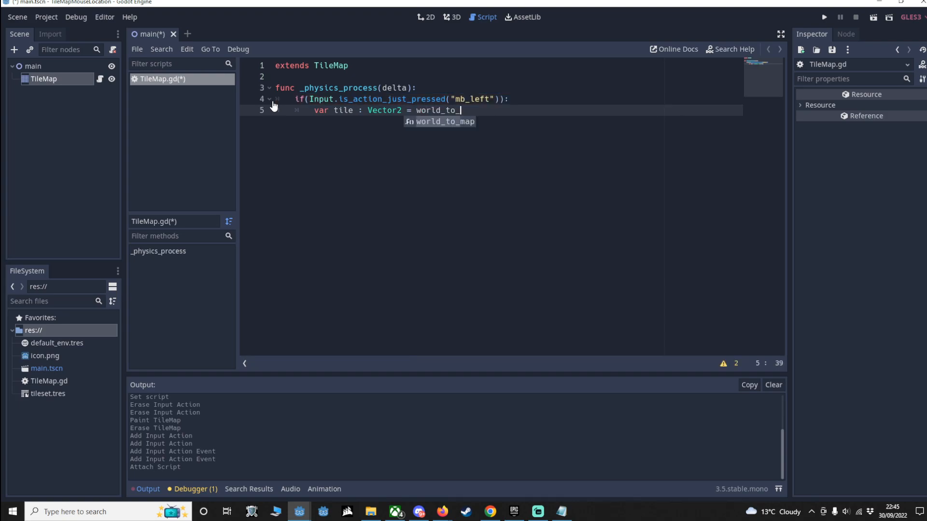
text(map())
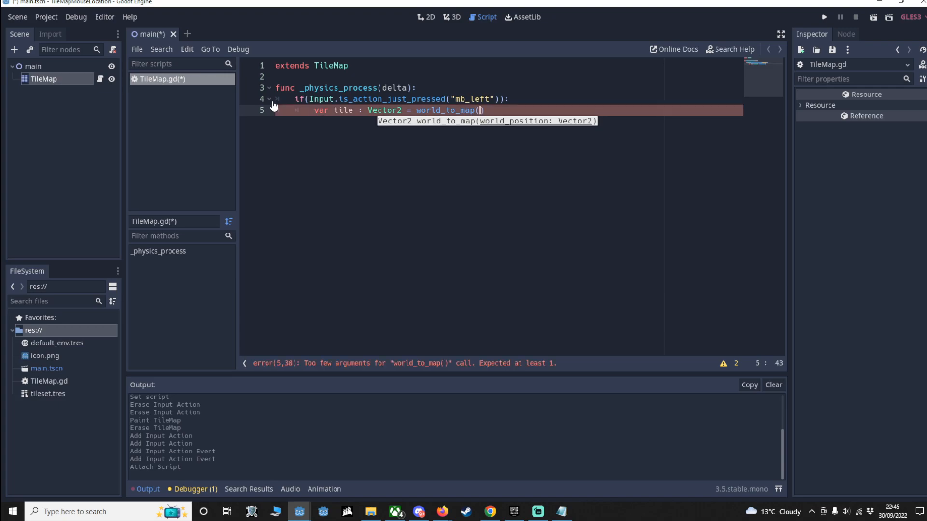
text(get_)
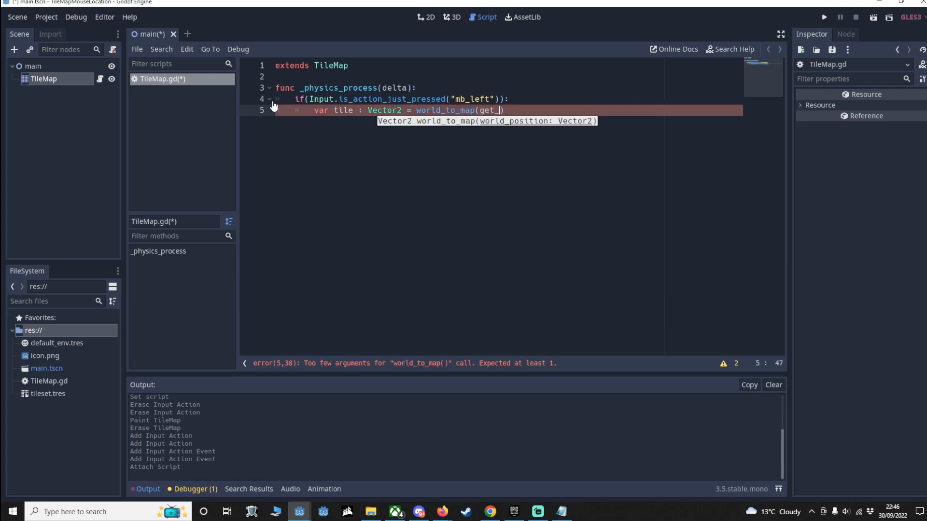
text(global_mouse_position())
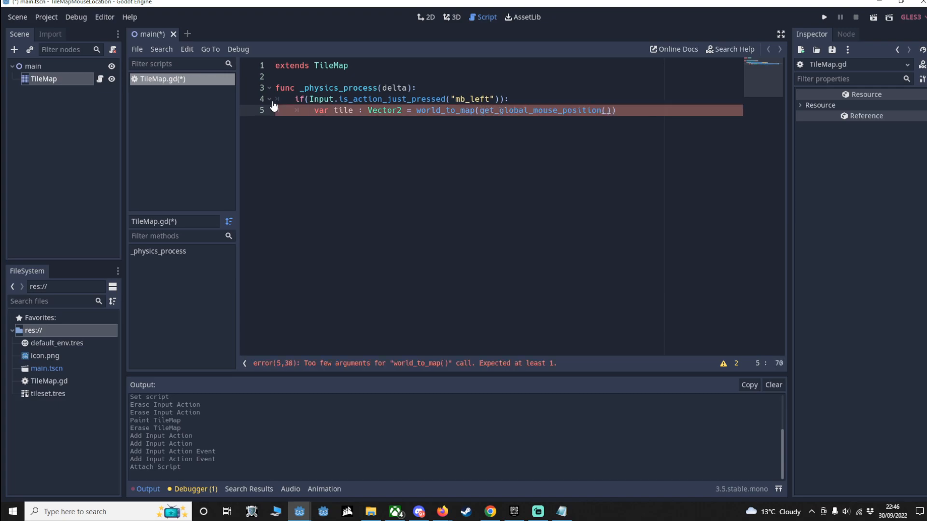
text())
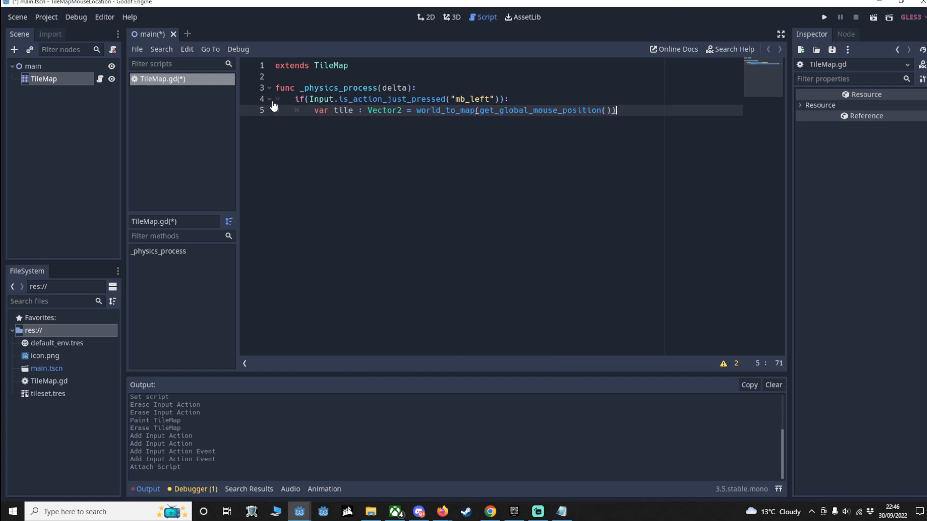
key(enter)
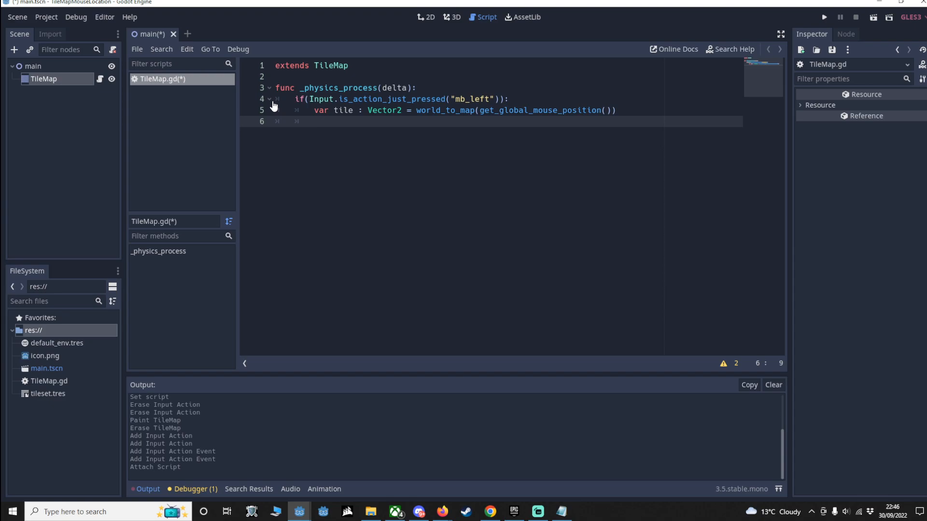
Step: Set that cell to tile 0 with set_cellv(tile,0)
text(set_cellv)
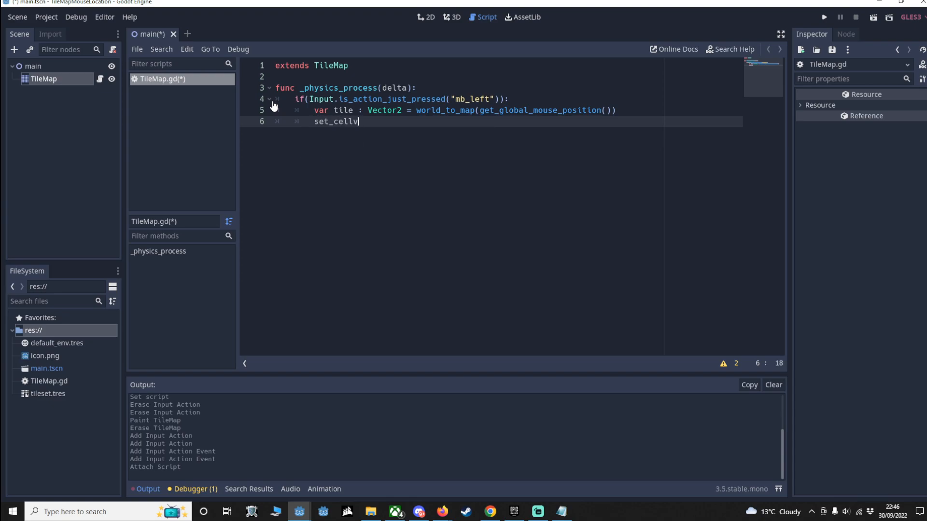
text(())
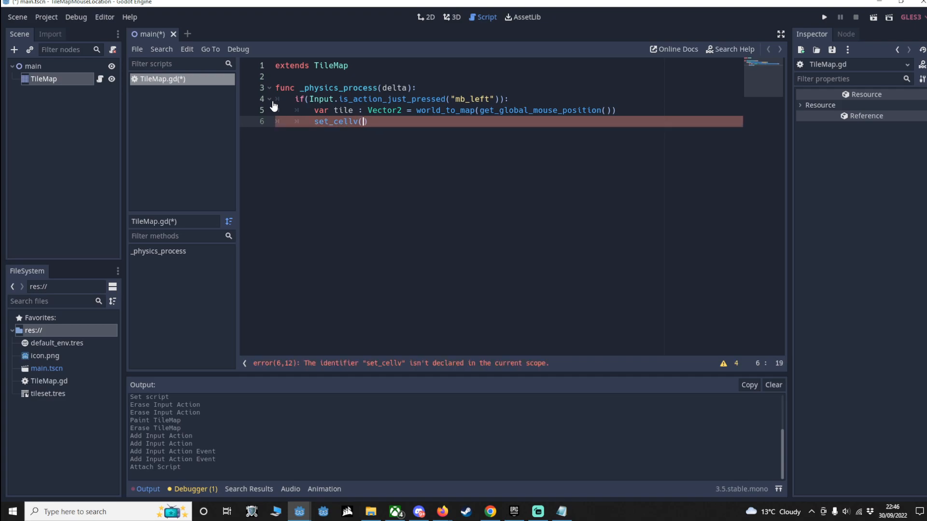
text(tile,0)
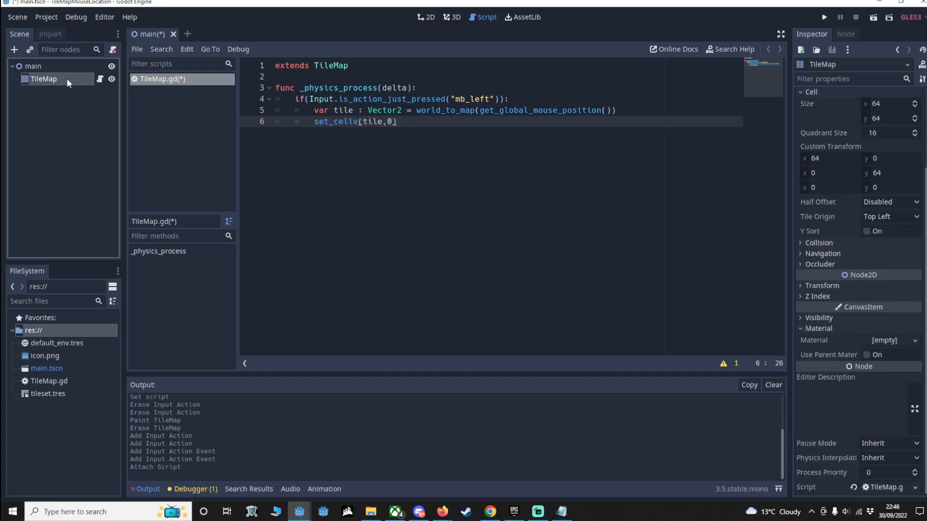
click(427, 17)
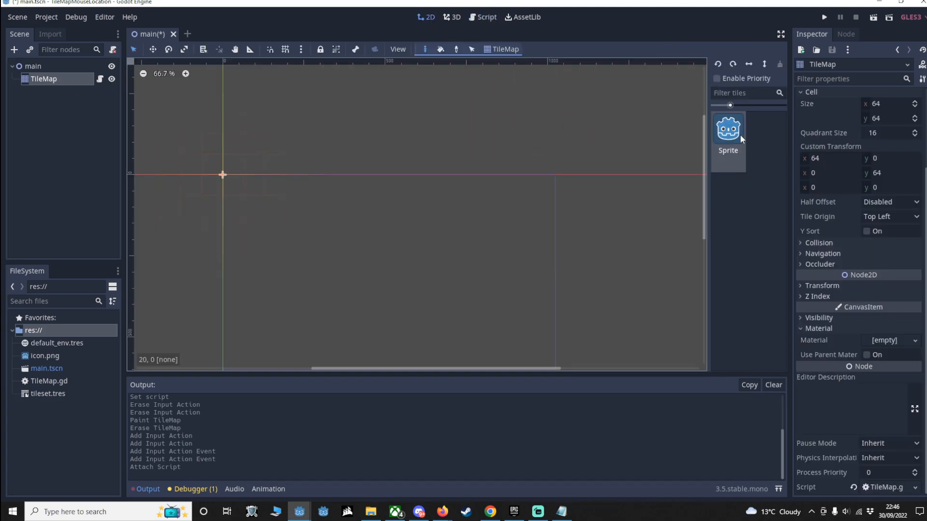
mouse_move(739, 136)
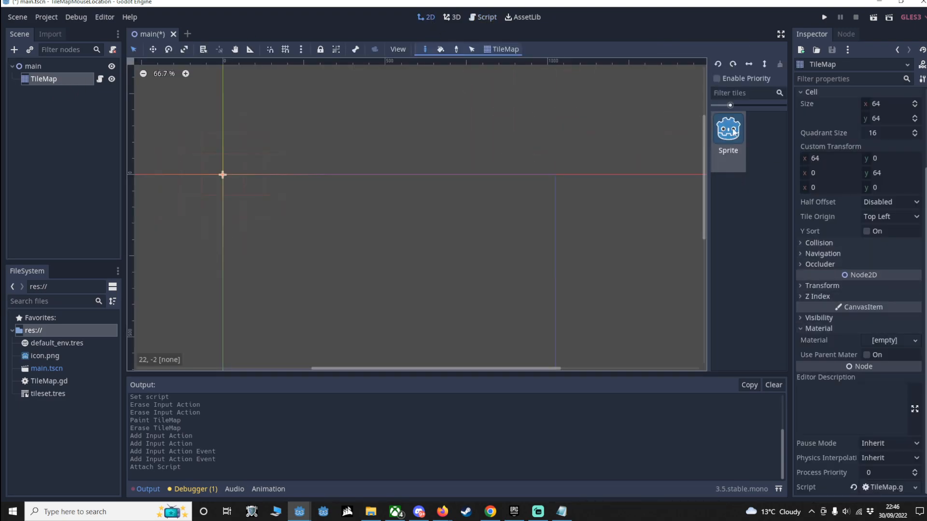
mouse_move(727, 129)
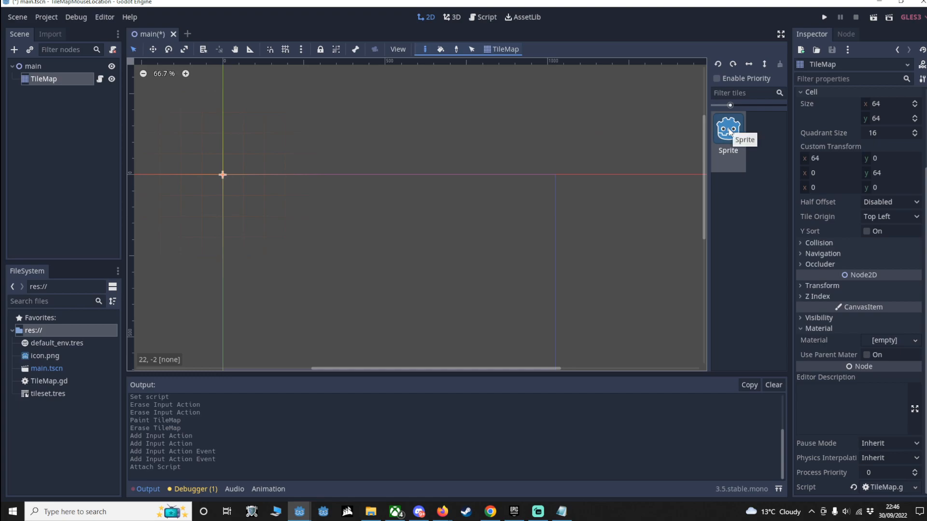
click(399, 226)
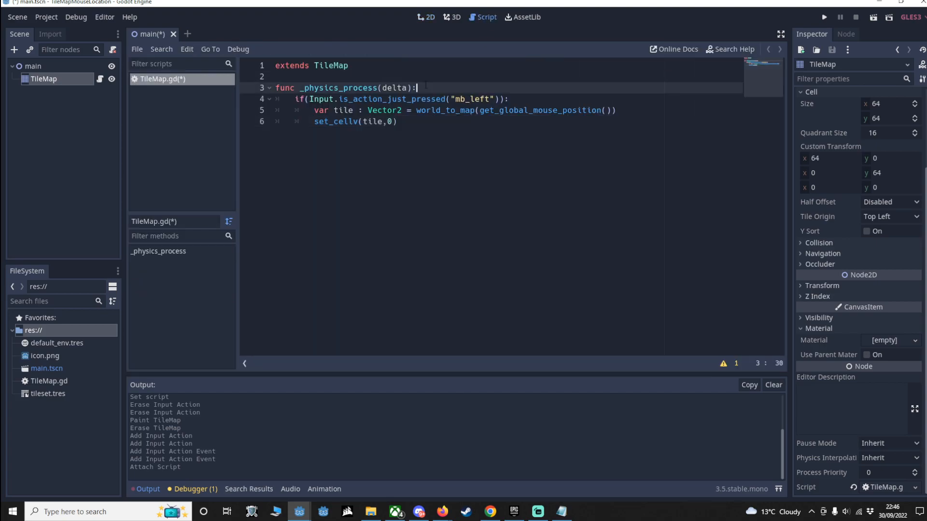
Step: Add the comment '# If left mouse button, get tile you are on and set that to 0 (godot)'
text(#)
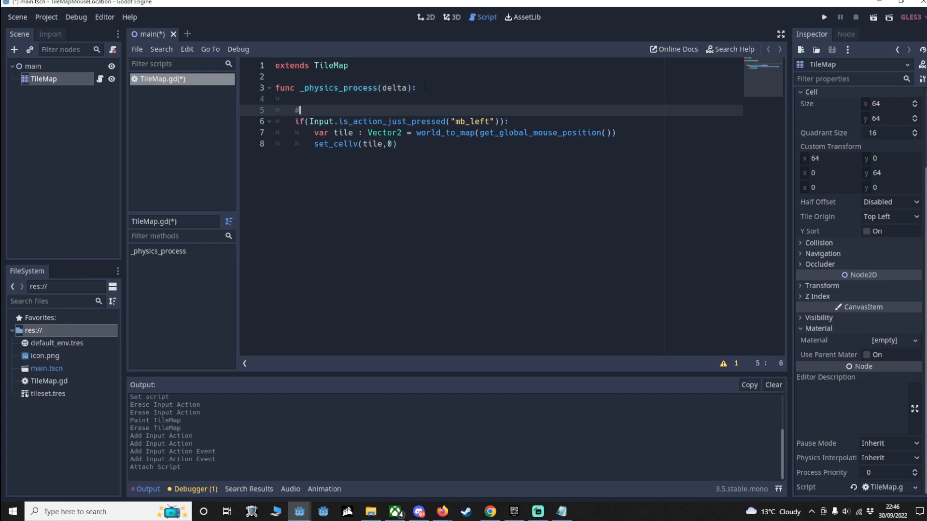
text(If we press the)
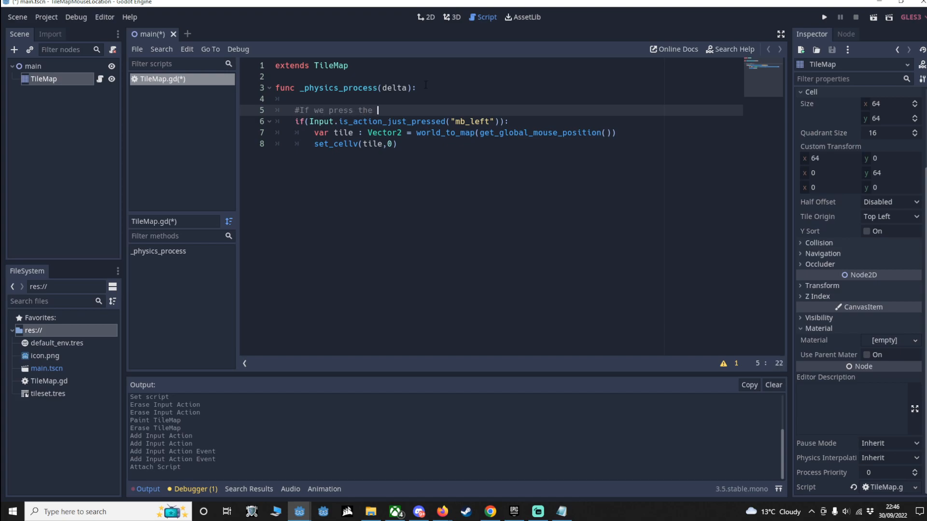
text(left mouse button)
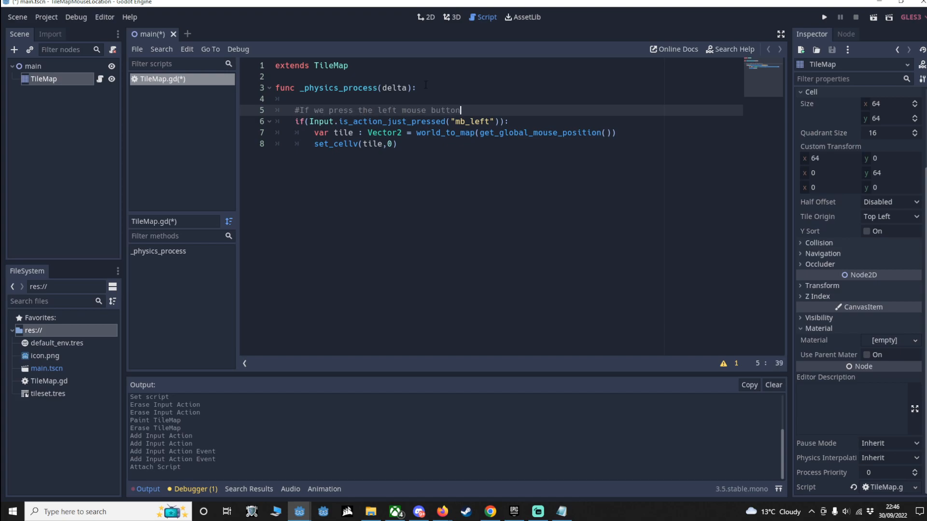
text(, get tile you are on)
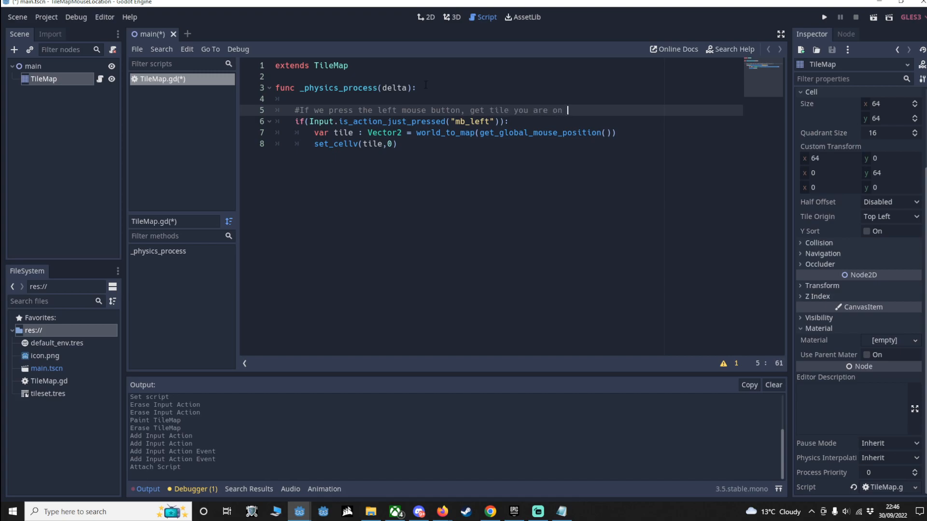
text(and set that to 0)
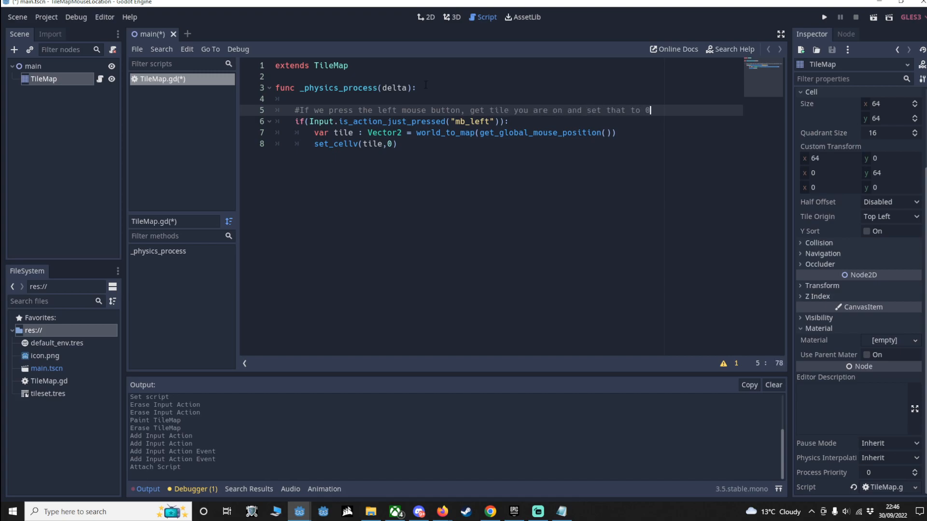
text())
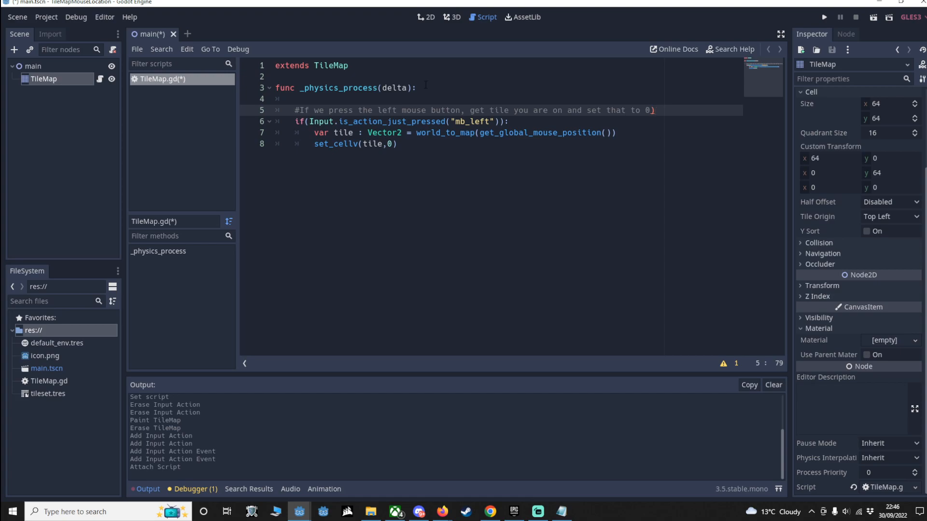
text(godot icon)
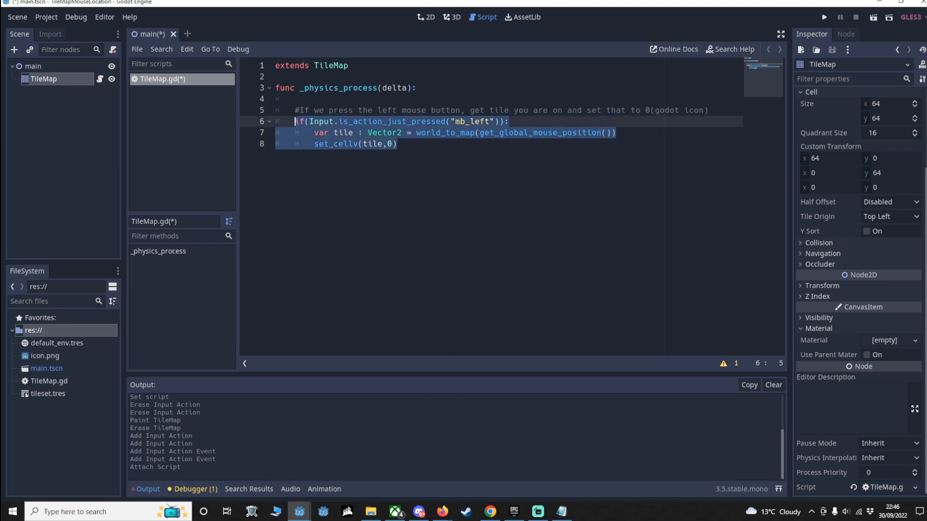
Step: Add a right-click block commented '#if right… make sure we delete tile' and save TileMap.gd
click(397, 143)
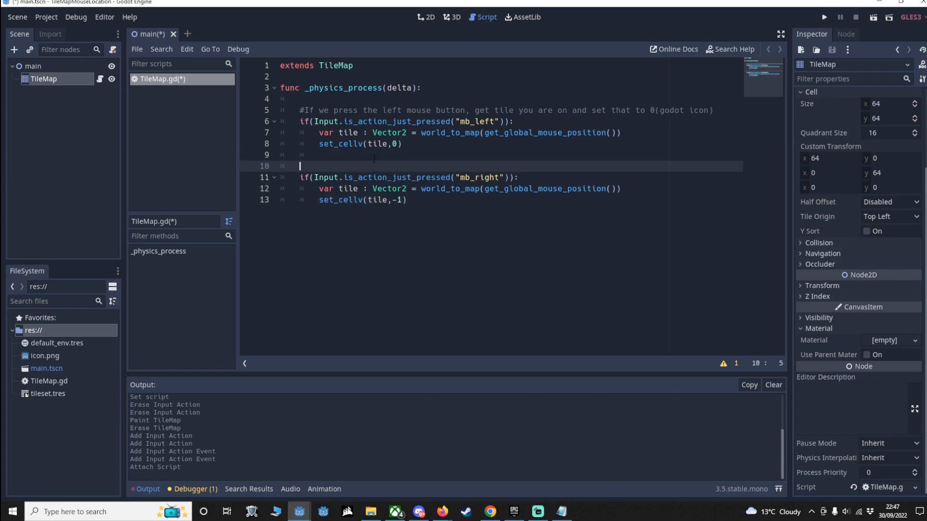
text(#if right button pressed)
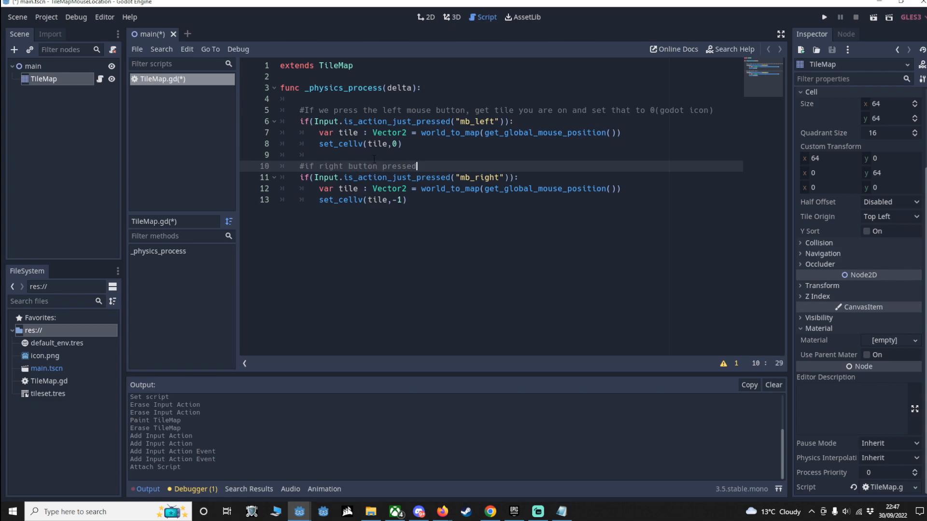
text(make sure we delete that by setting)
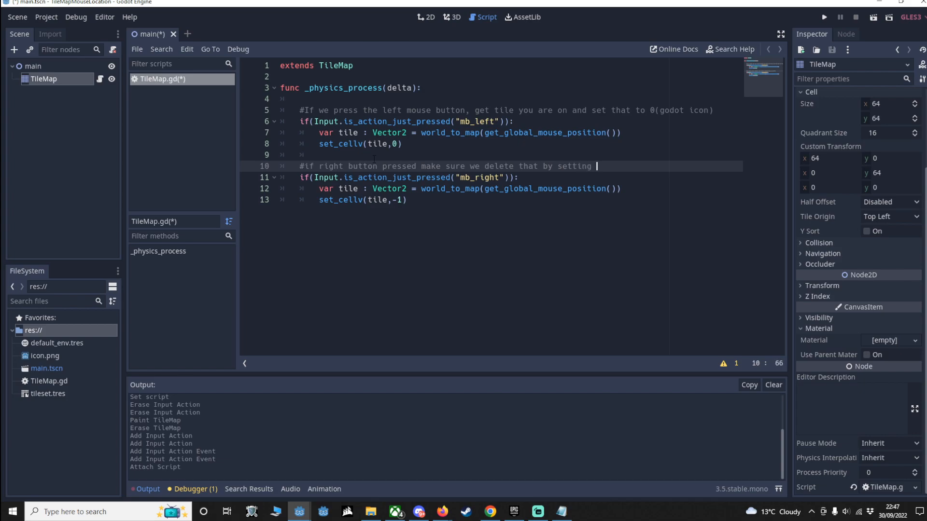
text(tile to -1)
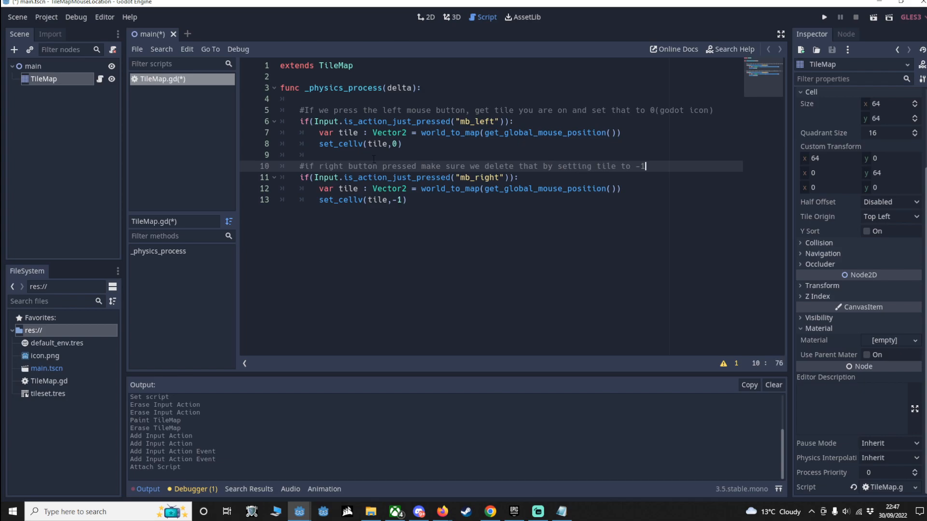
key(ctrl+s)
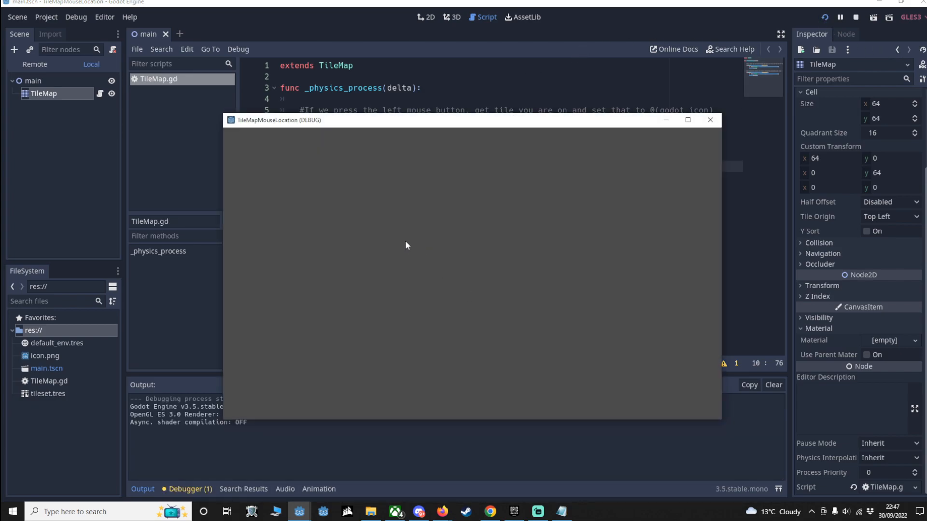
Step: Place a Godot-icon tile by left-clicking in the running game window
click(488, 238)
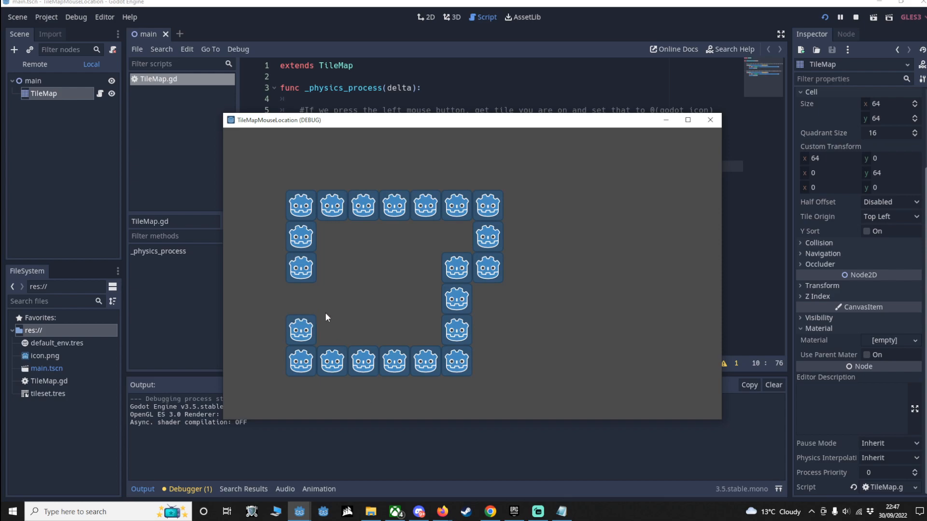
mouse_move(314, 298)
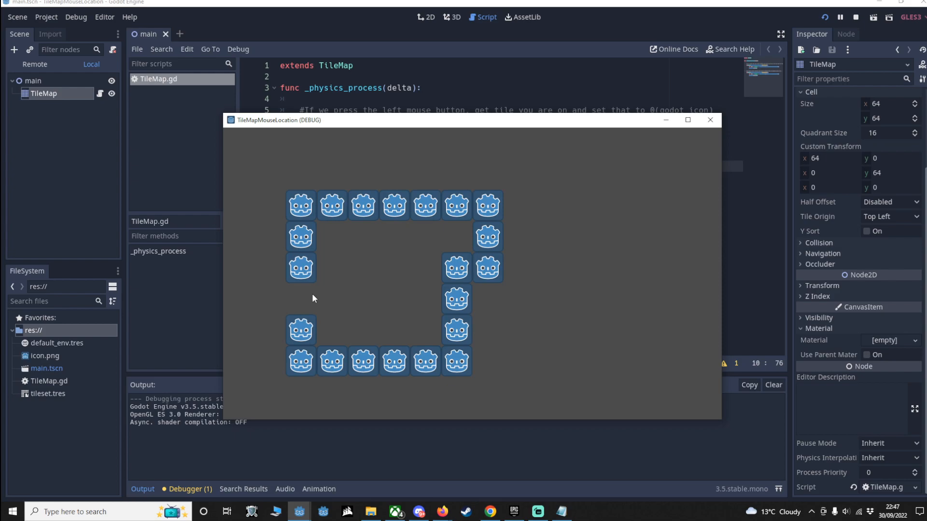
mouse_move(408, 188)
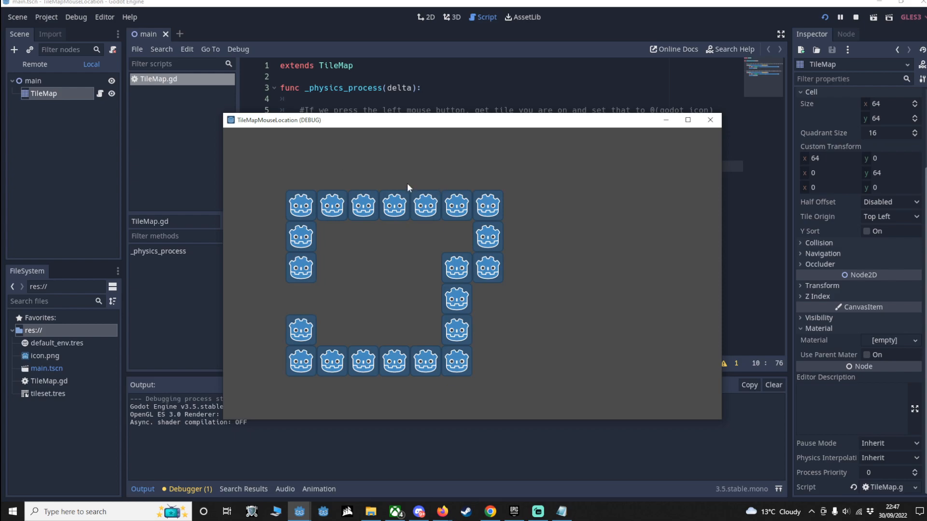